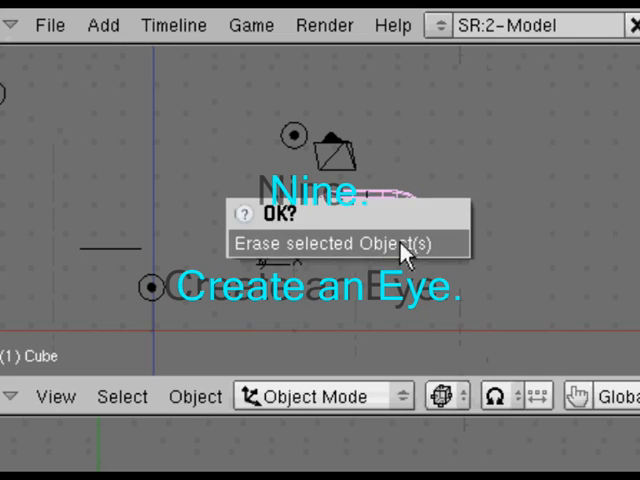
- Confirm erasing the default cube from the scene
{"action": "left_click", "coordinate": [342, 243]}
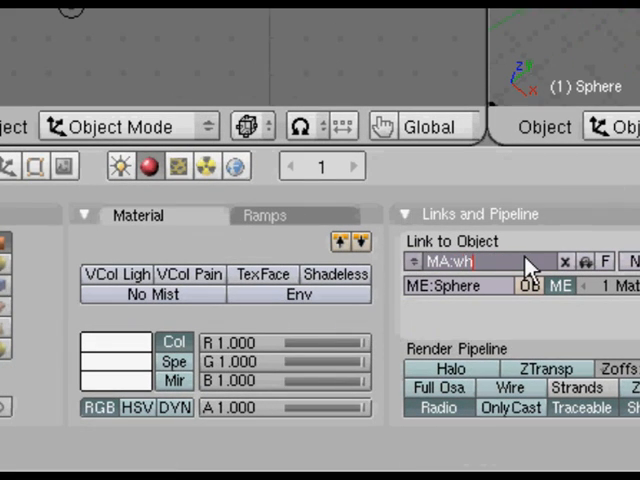
- Name the sphere's material MA:white and drag its Hard slider higher
{"action": "type", "text": "ite"}
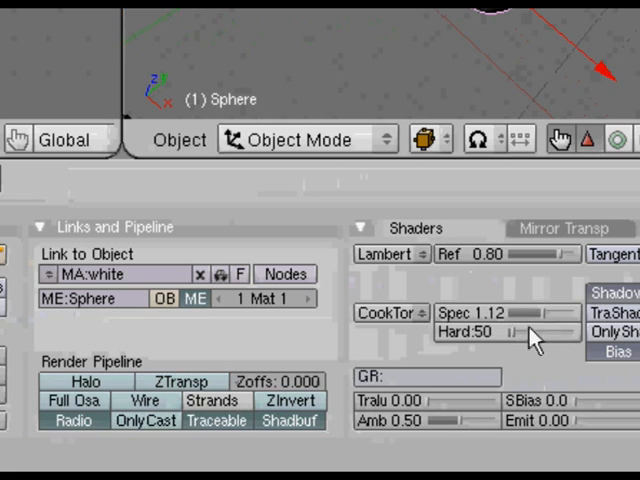
{"action": "left_click_drag", "start_coordinate": [490, 330], "coordinate": [540, 330]}
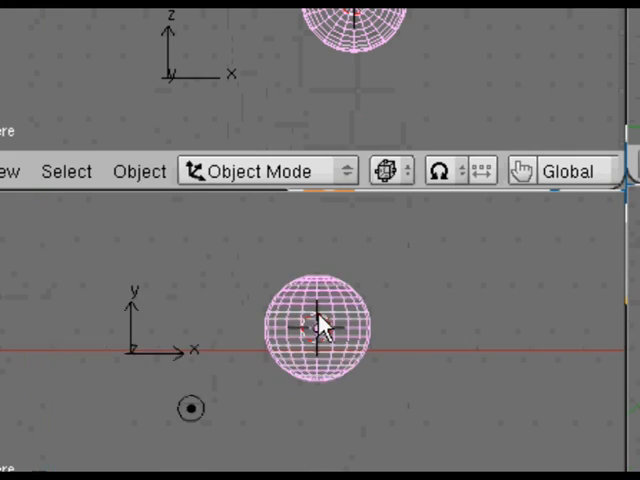
- Enter Edit Mode on the sphere and deselect all its vertices
{"action": "key", "text": "Tab"}
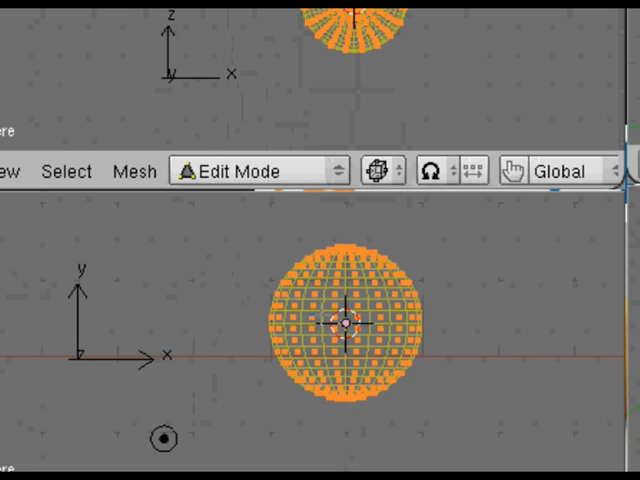
{"action": "key", "text": "a"}
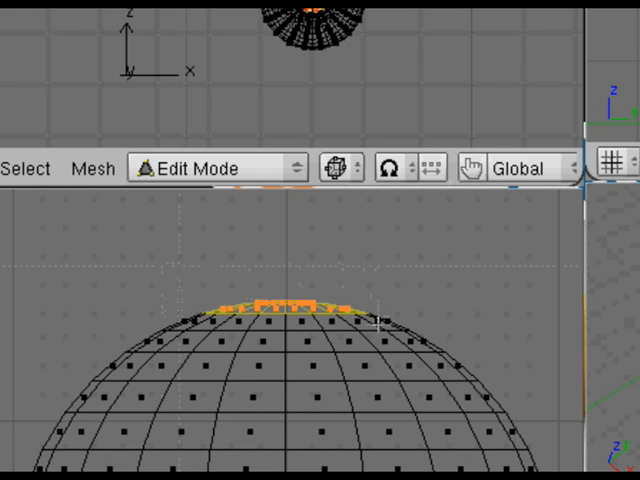
{"action": "mouse_move", "coordinate": [345, 345]}
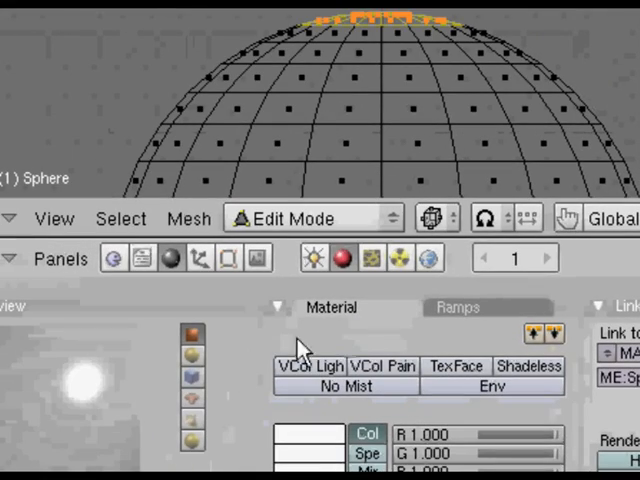
- In Editing buttons, test the two material slots with per-slot Select and Deselect
{"action": "left_click", "coordinate": [227, 258]}
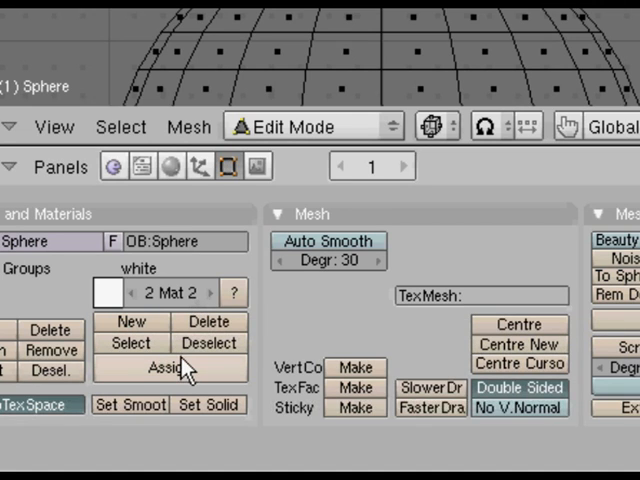
{"action": "mouse_move", "coordinate": [169, 369]}
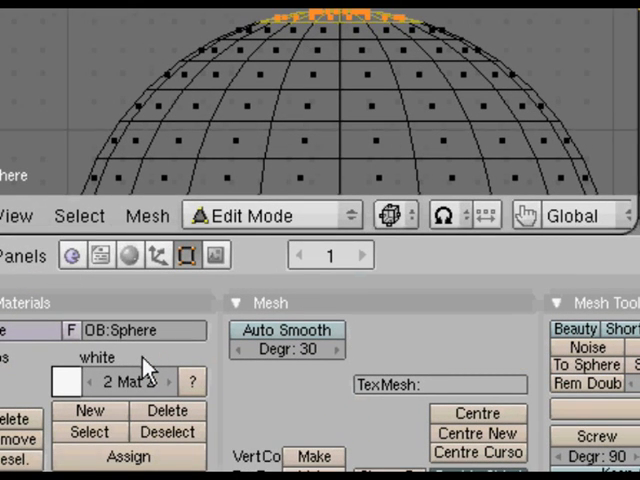
{"action": "mouse_move", "coordinate": [89, 432]}
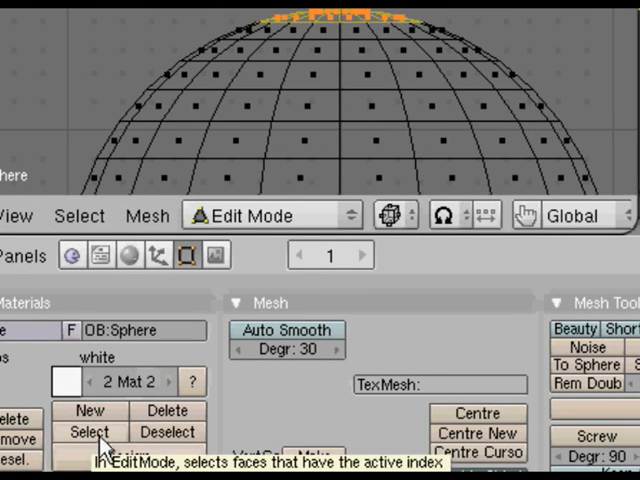
{"action": "left_click", "coordinate": [166, 432]}
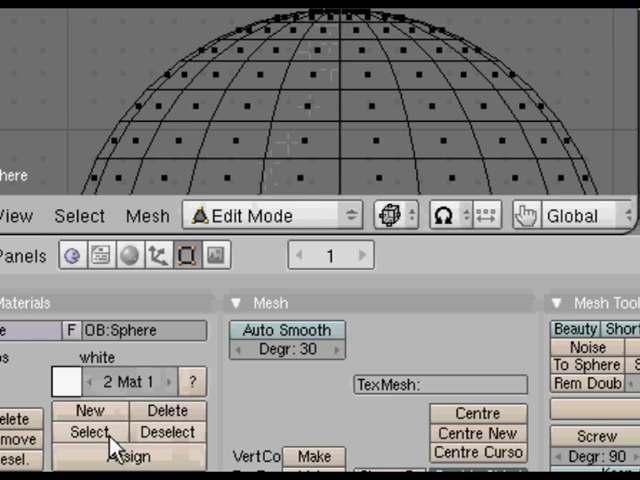
{"action": "left_click", "coordinate": [91, 432]}
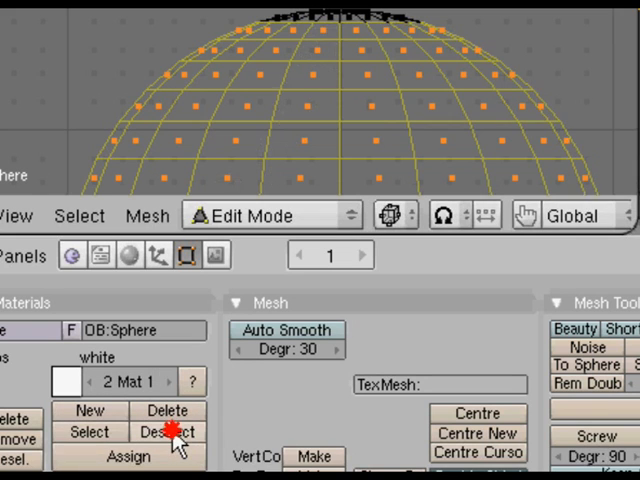
{"action": "left_click", "coordinate": [168, 432]}
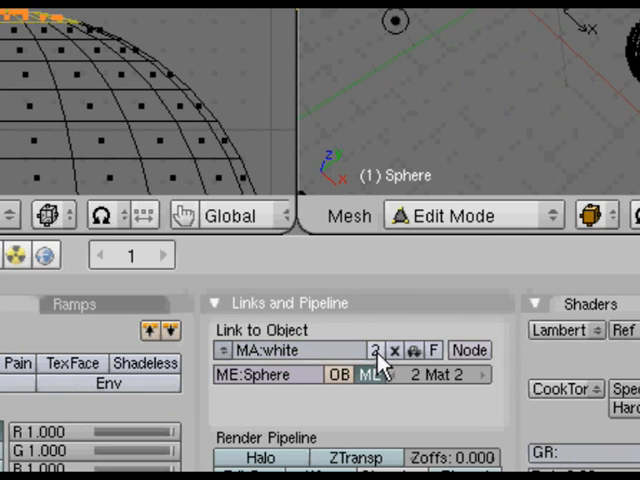
{"action": "mouse_move", "coordinate": [378, 350]}
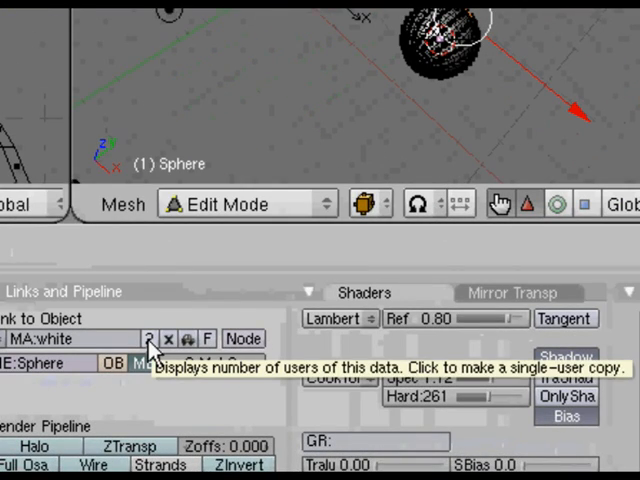
- Make the second slot's material a single-user copy named MA:pupil
{"action": "left_click", "coordinate": [148, 338]}
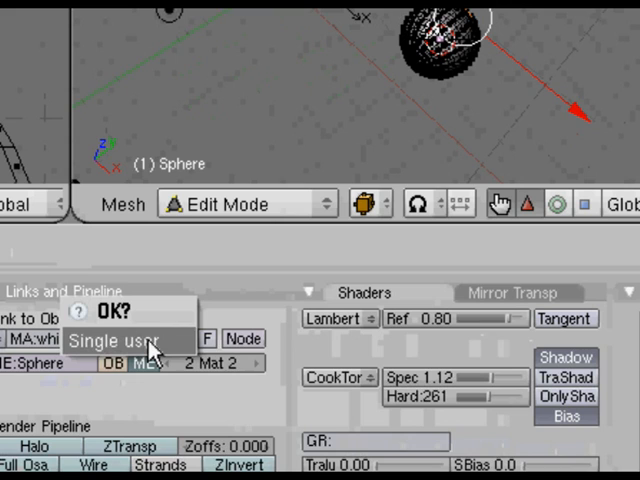
{"action": "left_click", "coordinate": [115, 341]}
{"action": "type", "text": "p"}
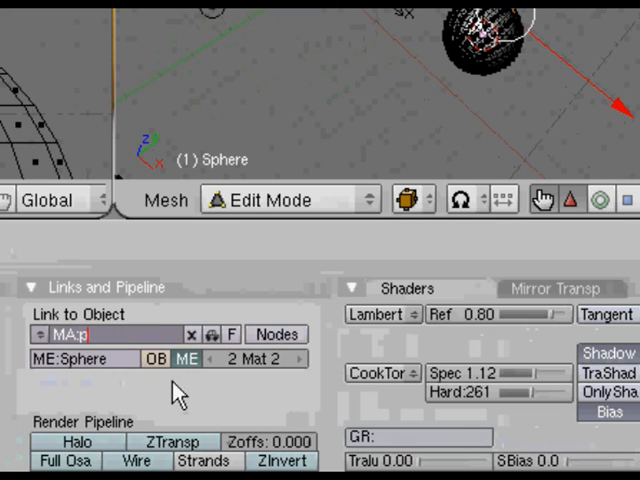
{"action": "type", "text": "upil"}
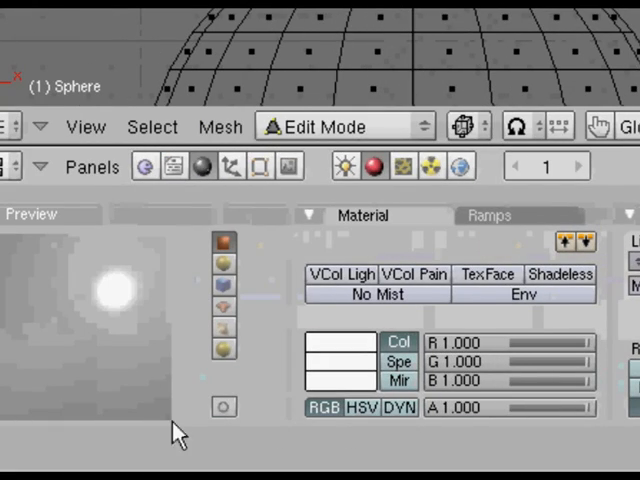
{"action": "left_click", "coordinate": [334, 342]}
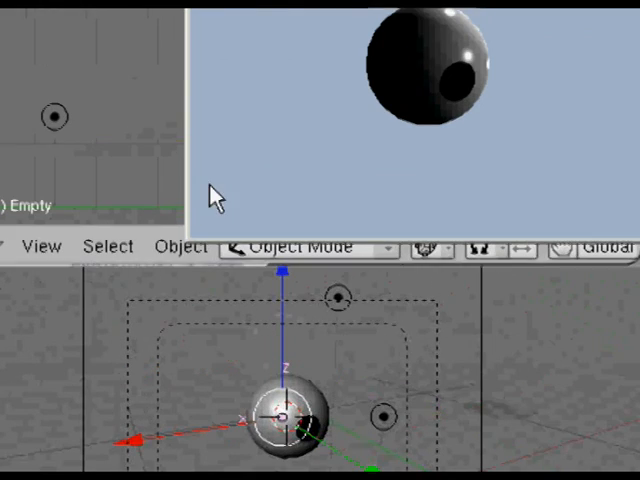
{"action": "mouse_move", "coordinate": [228, 113]}
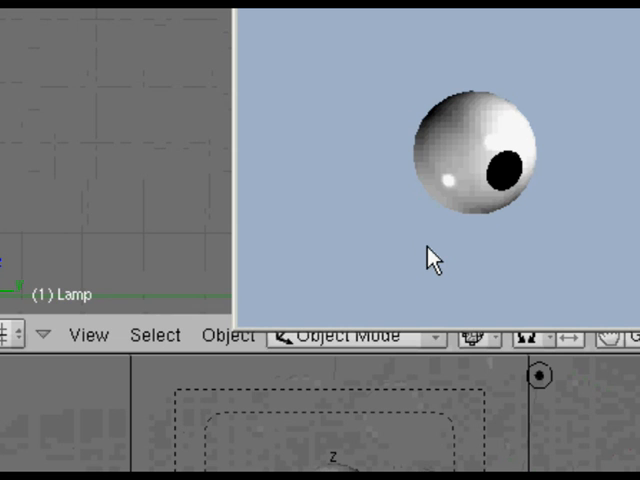
{"action": "mouse_move", "coordinate": [432, 262]}
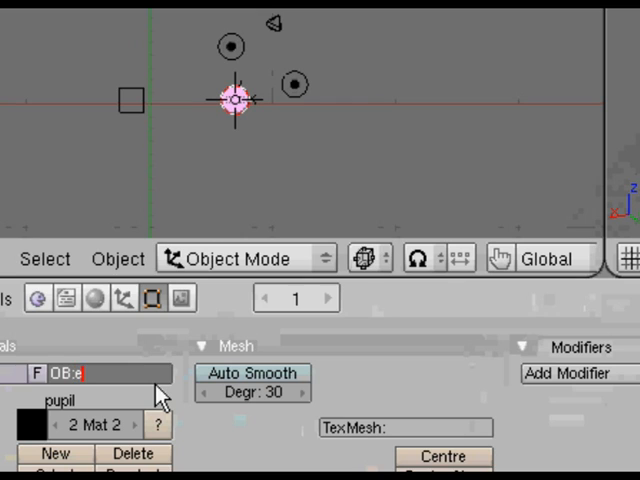
- Type 'eye' into the OB: name field
{"action": "type", "text": "ye"}
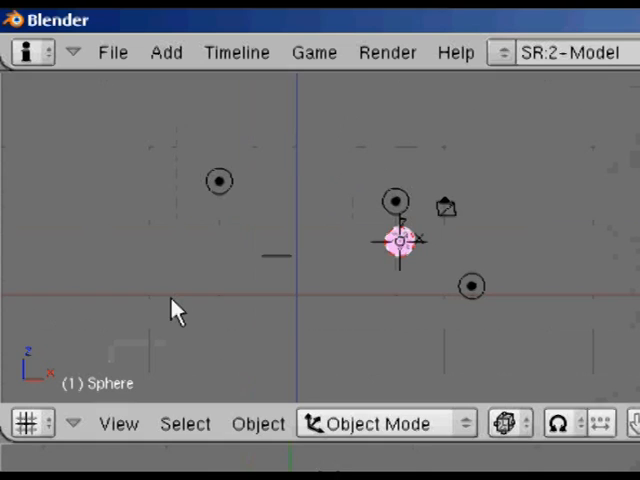
- Open File > Save As and enter 'eye2' as the file name
{"action": "left_click", "coordinate": [112, 52]}
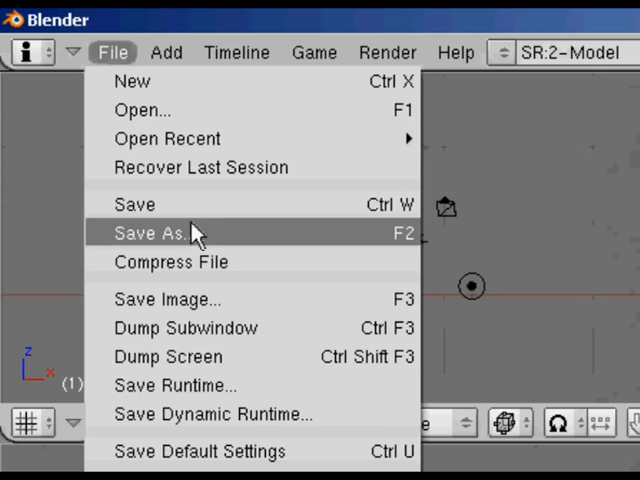
{"action": "left_click", "coordinate": [148, 233]}
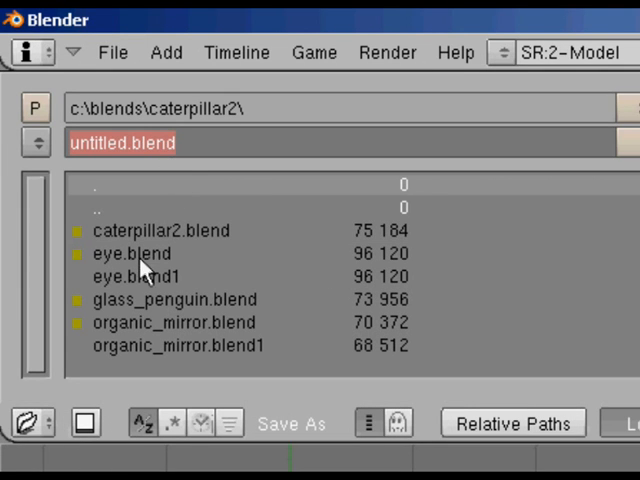
{"action": "type", "text": "eye"}
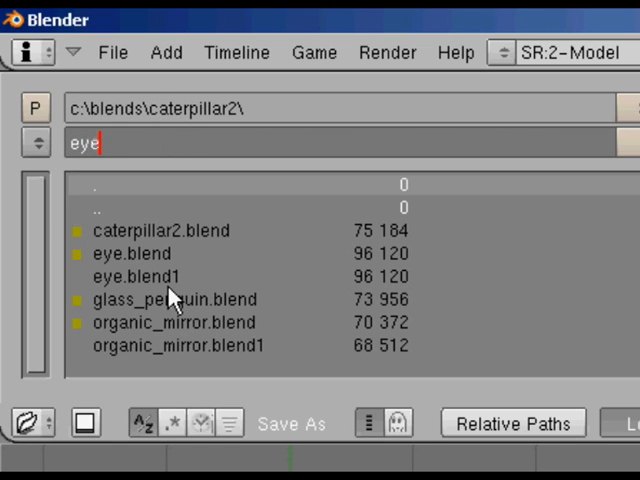
{"action": "type", "text": "2"}
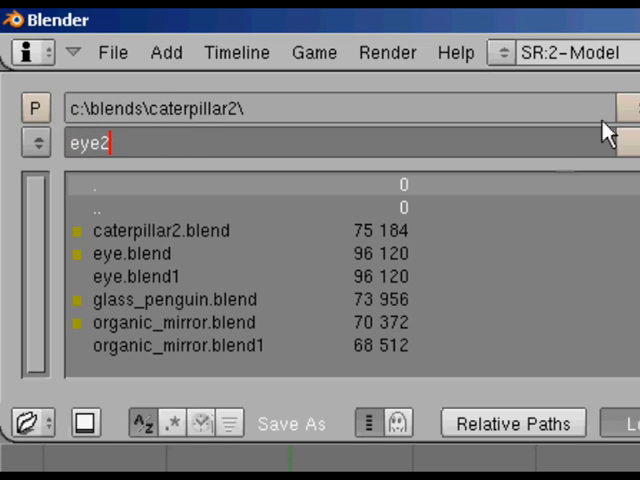